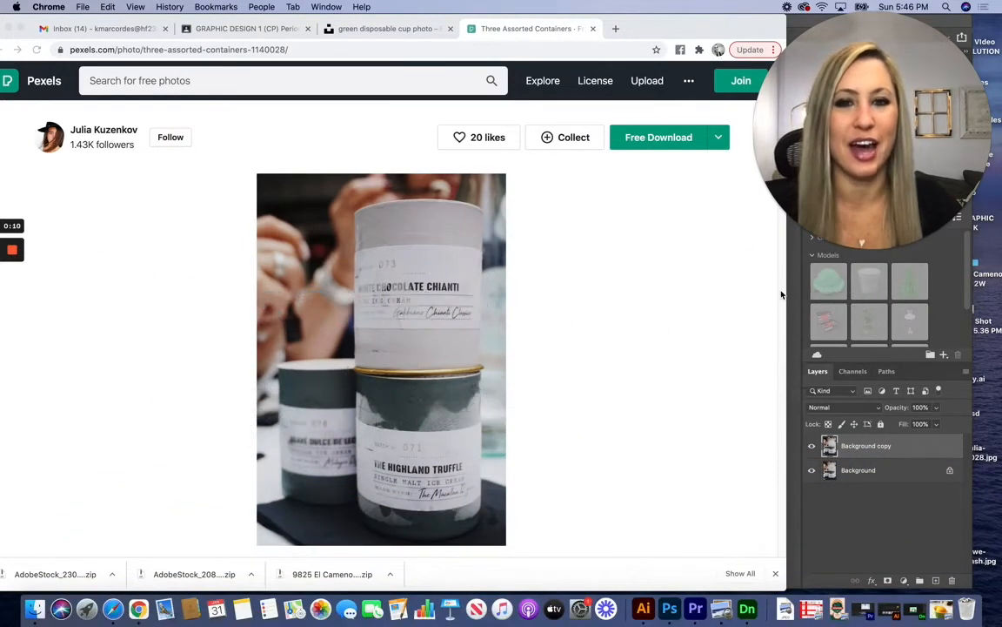
pyautogui.moveTo(713, 288)
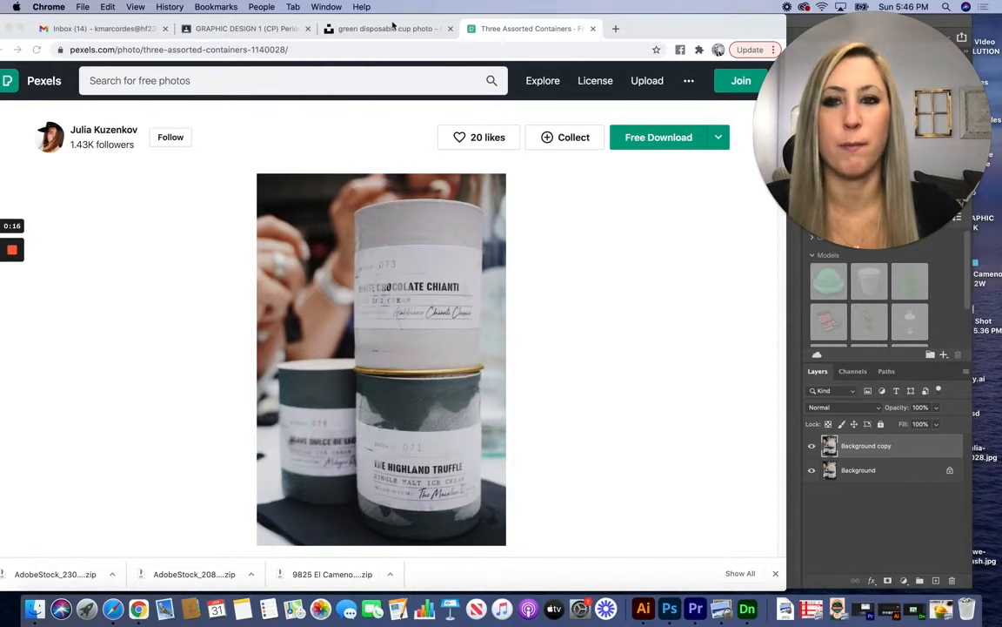
# Step: Compare the stacked containers photo with the green ice cream cup stock photo
pyautogui.click(386, 27)
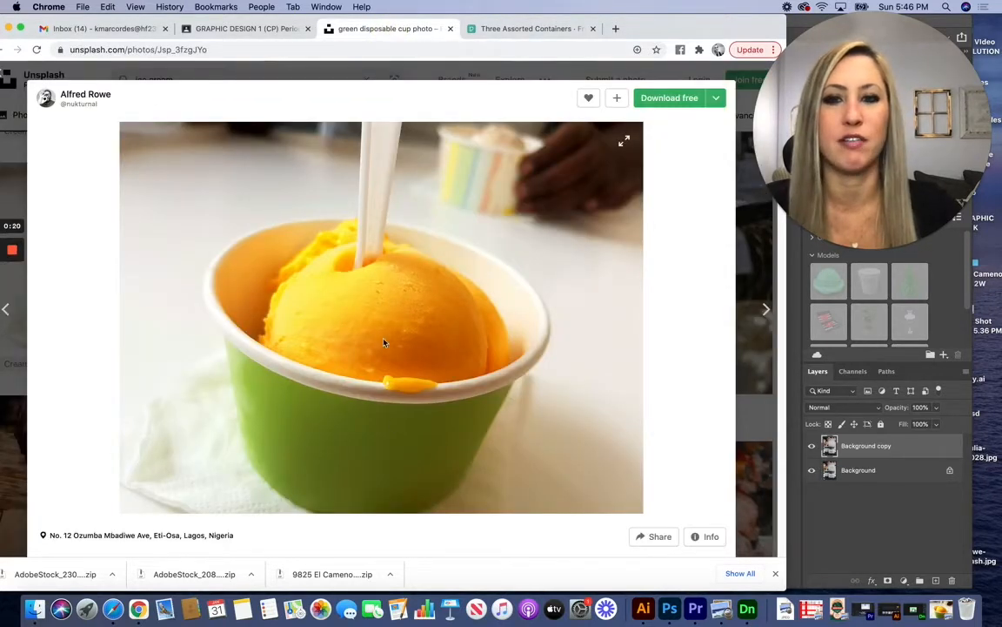
pyautogui.click(531, 28)
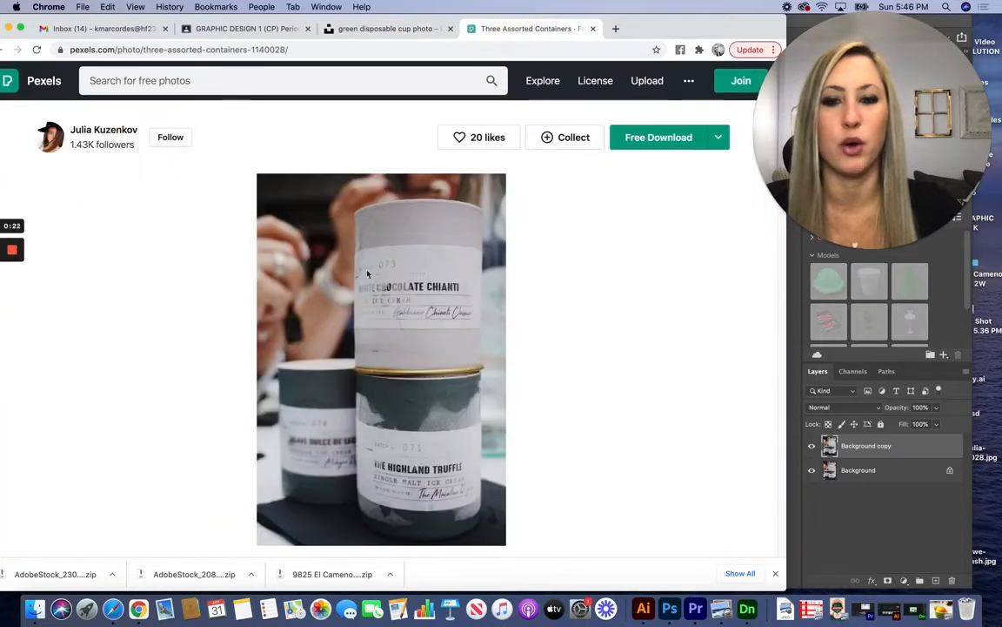
pyautogui.moveTo(285, 143)
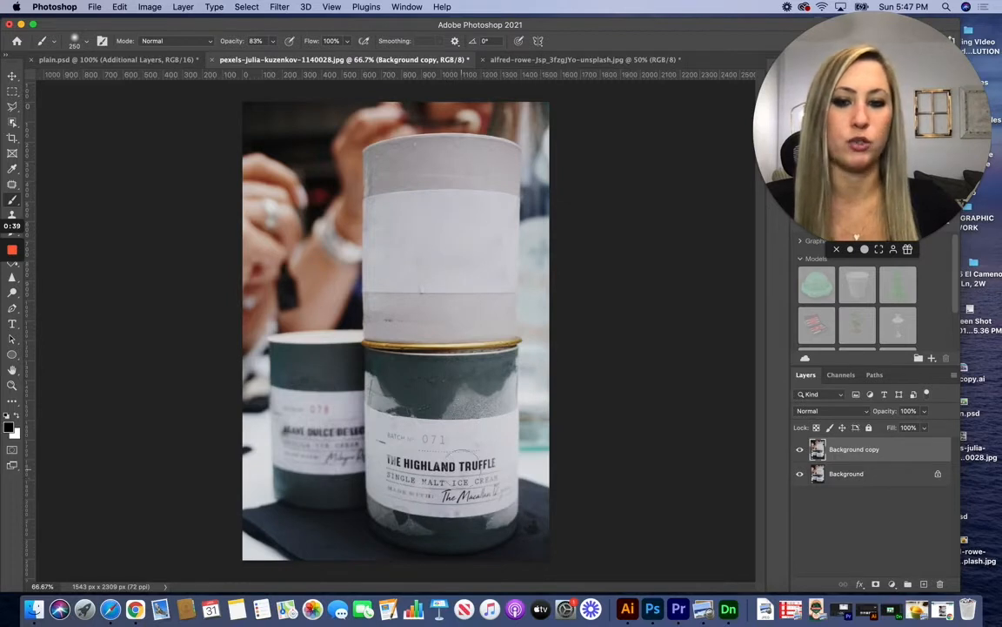
pyautogui.click(583, 59)
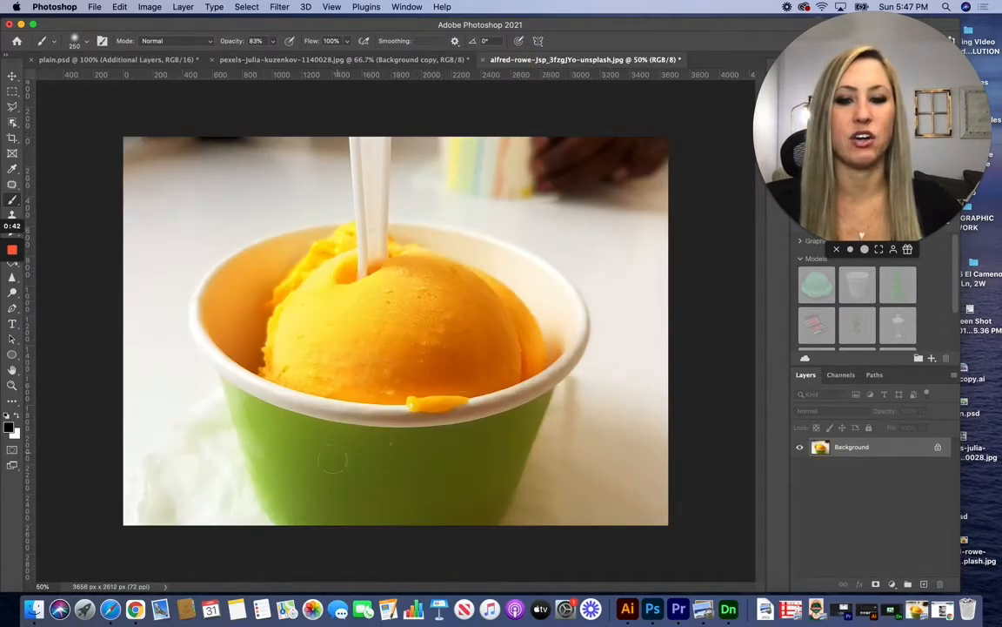
pyautogui.click(305, 59)
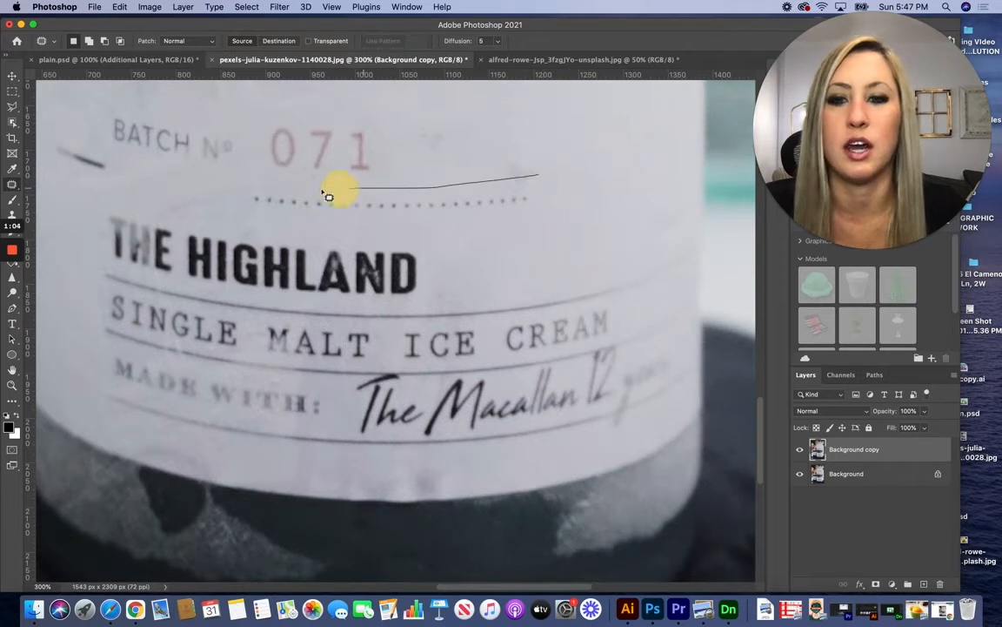
# Step: Patch out the batch number 071, BATCH Nº, THE HIGHLAND and the small container's label text
pyautogui.moveTo(329, 195); pyautogui.dragTo(550, 177)
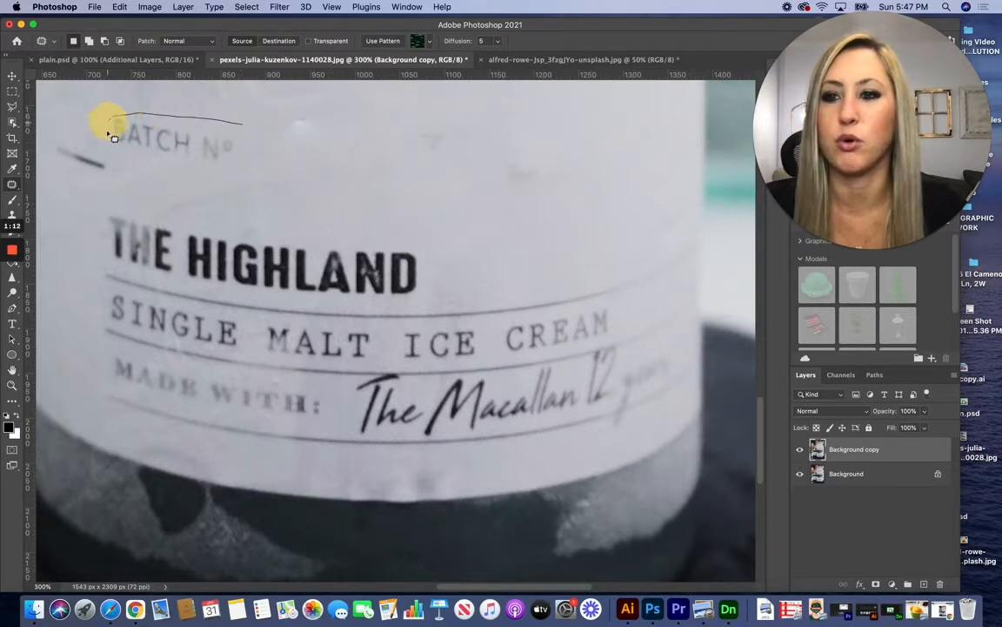
pyautogui.moveTo(108, 125); pyautogui.dragTo(244, 161)
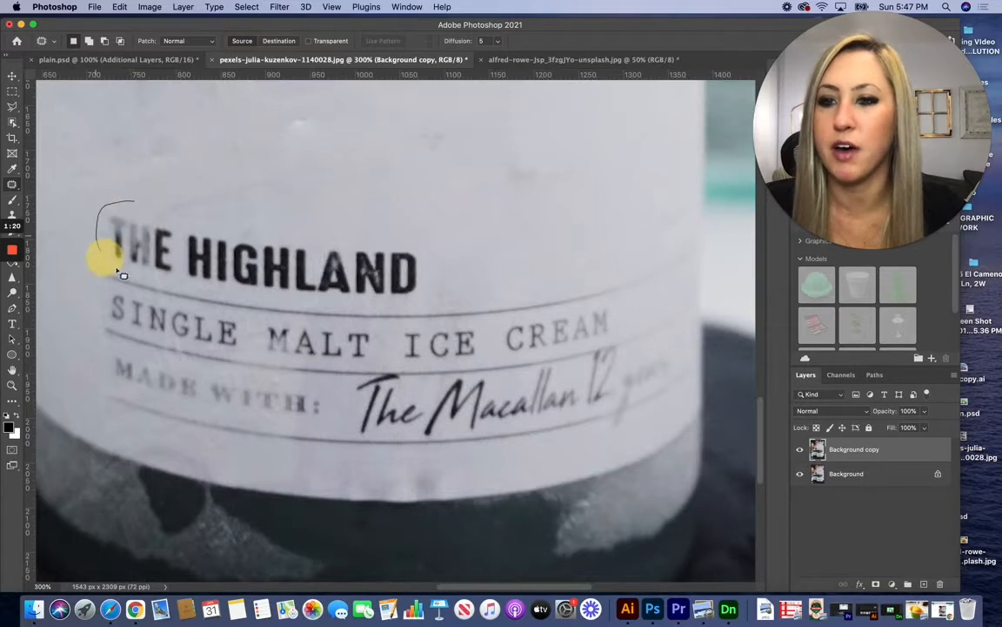
pyautogui.moveTo(100, 261); pyautogui.dragTo(139, 155)
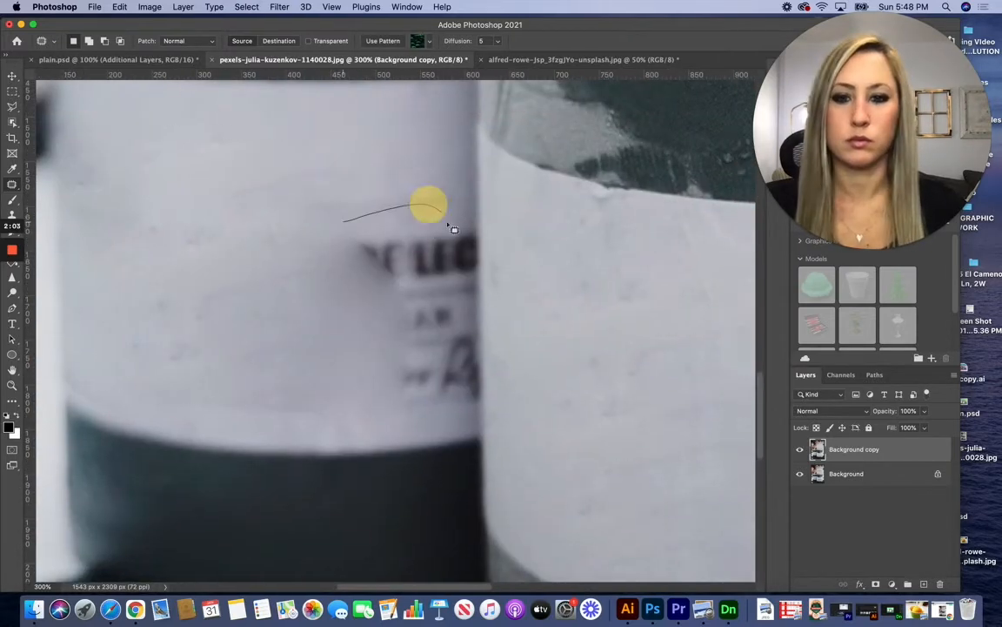
pyautogui.moveTo(427, 205); pyautogui.dragTo(477, 243)
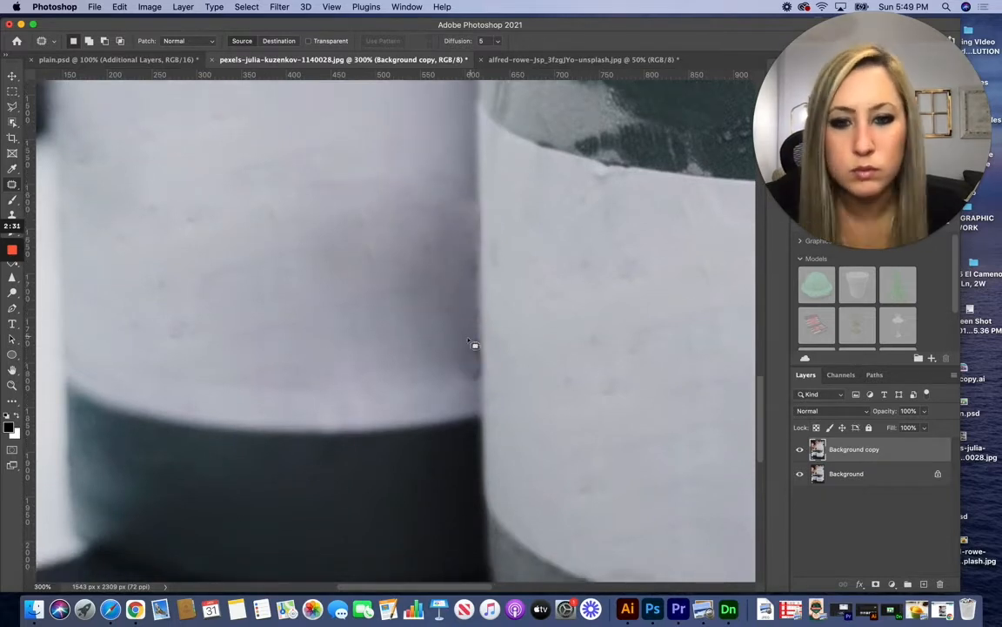
pyautogui.moveTo(470, 252); pyautogui.dragTo(470, 340)
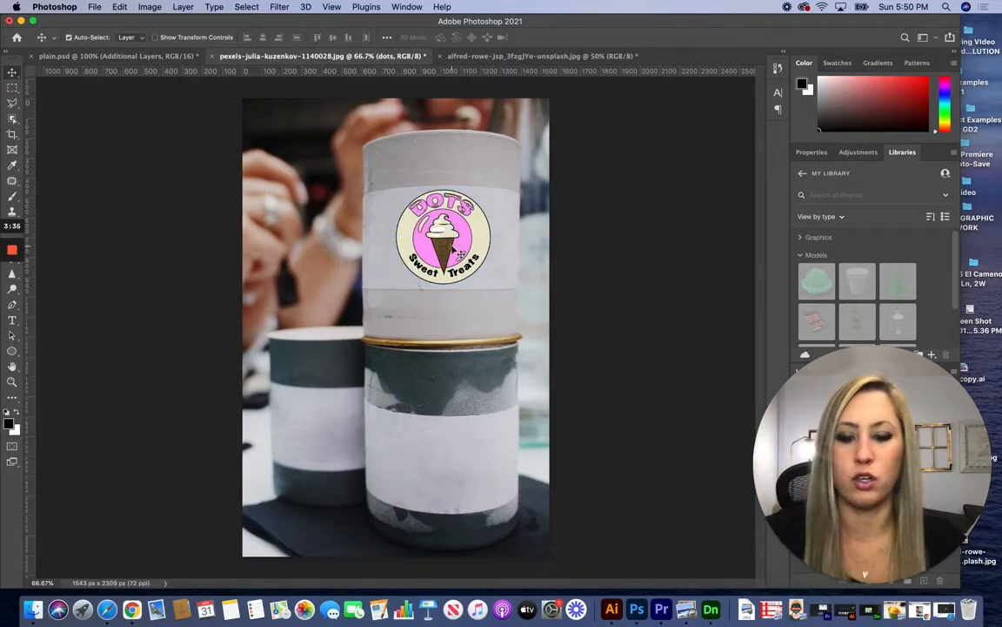
# Step: Drag copies of the DOTS logo onto the lower container's and small container's labels
pyautogui.moveTo(443, 235); pyautogui.dragTo(456, 474)
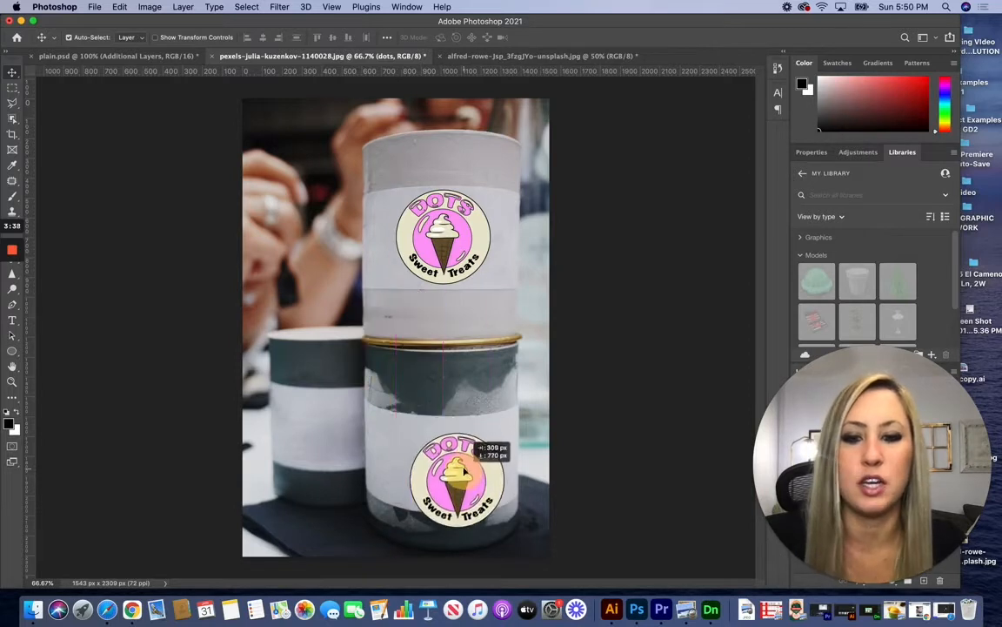
pyautogui.moveTo(461, 473); pyautogui.dragTo(449, 461)
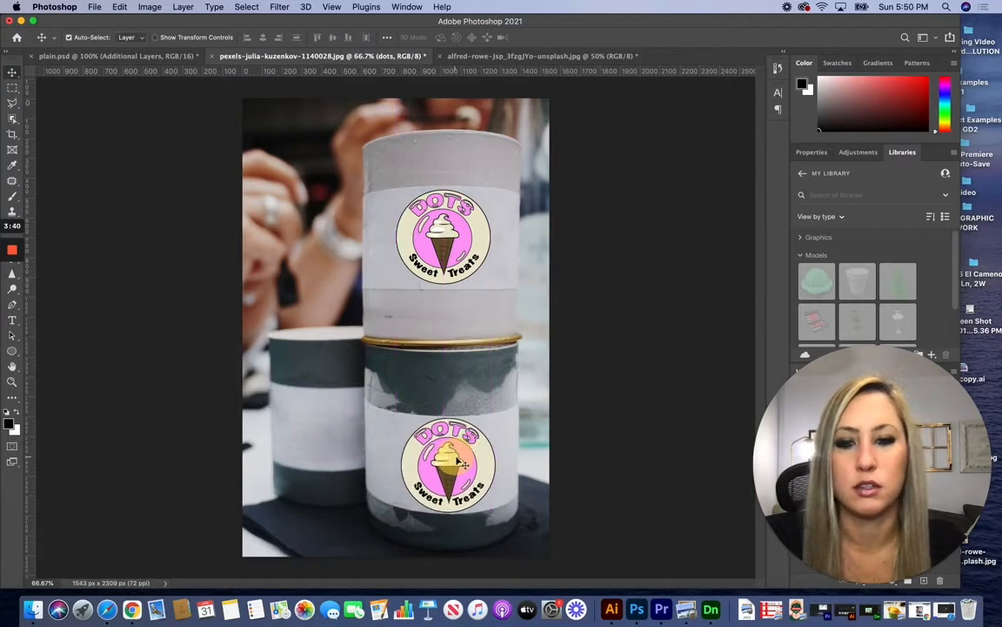
pyautogui.moveTo(449, 467); pyautogui.dragTo(331, 409)
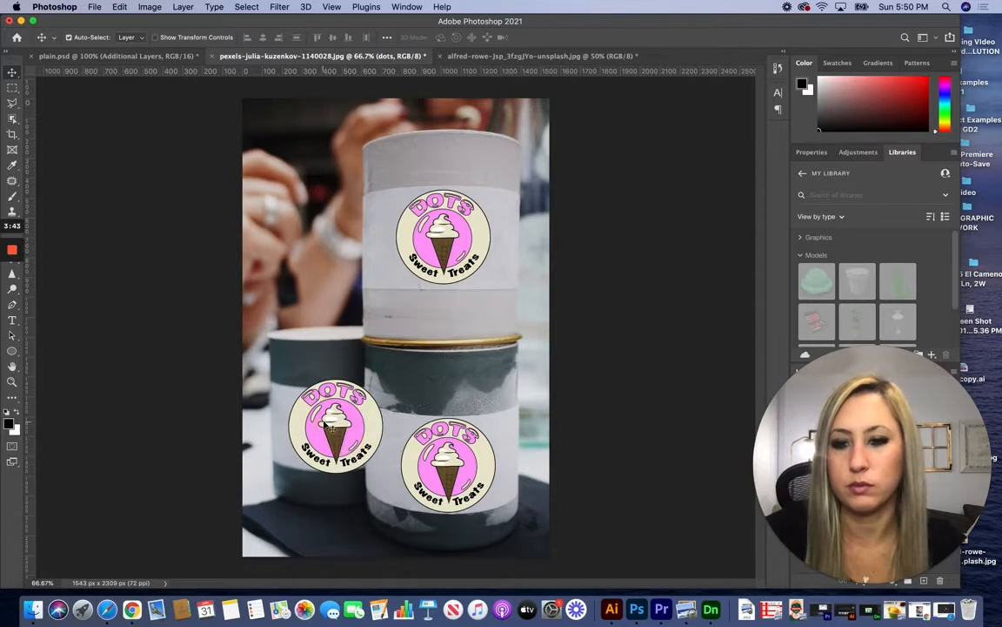
pyautogui.click(334, 426)
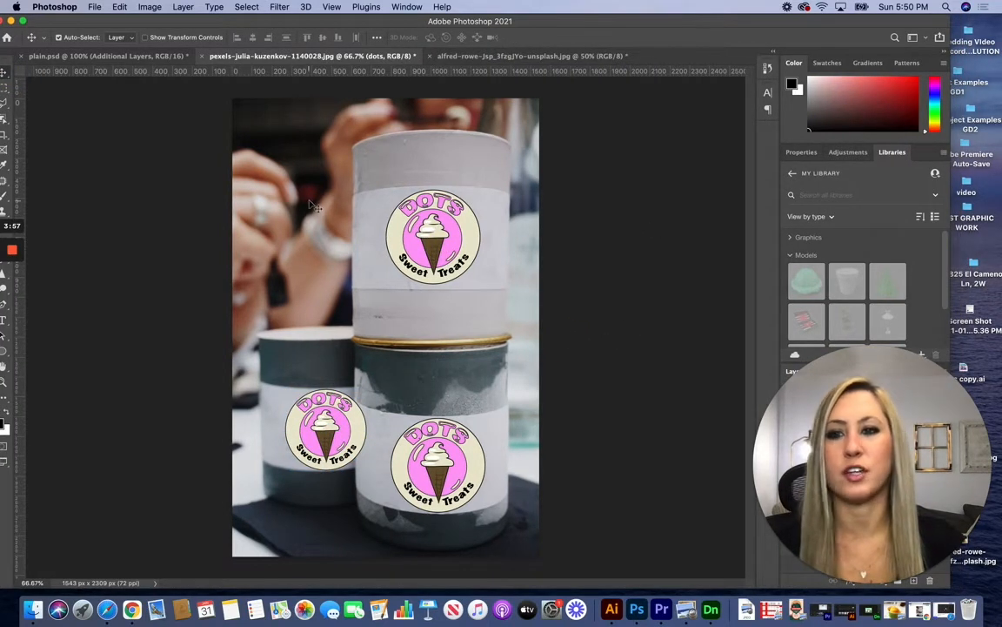
# Step: Warp the lower container's DOTS logo so it curves around the container
pyautogui.click(118, 7)
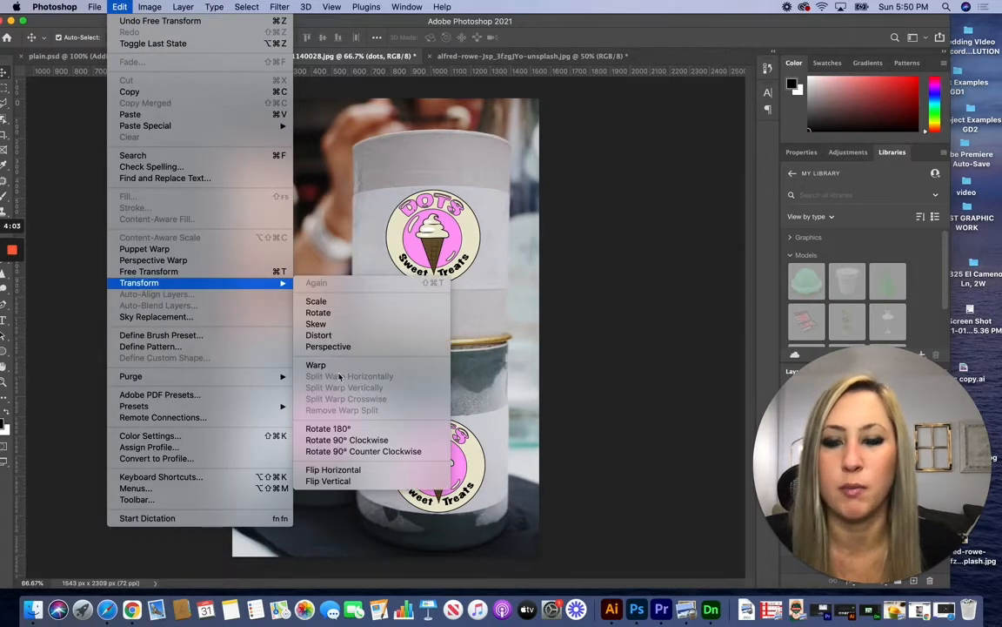
pyautogui.click(317, 363)
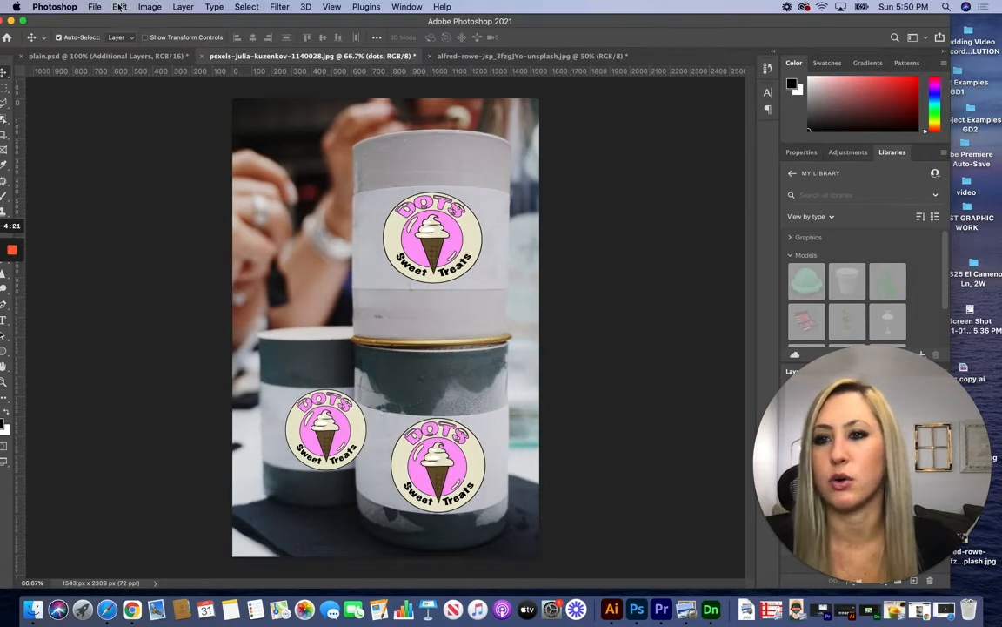
pyautogui.click(118, 7)
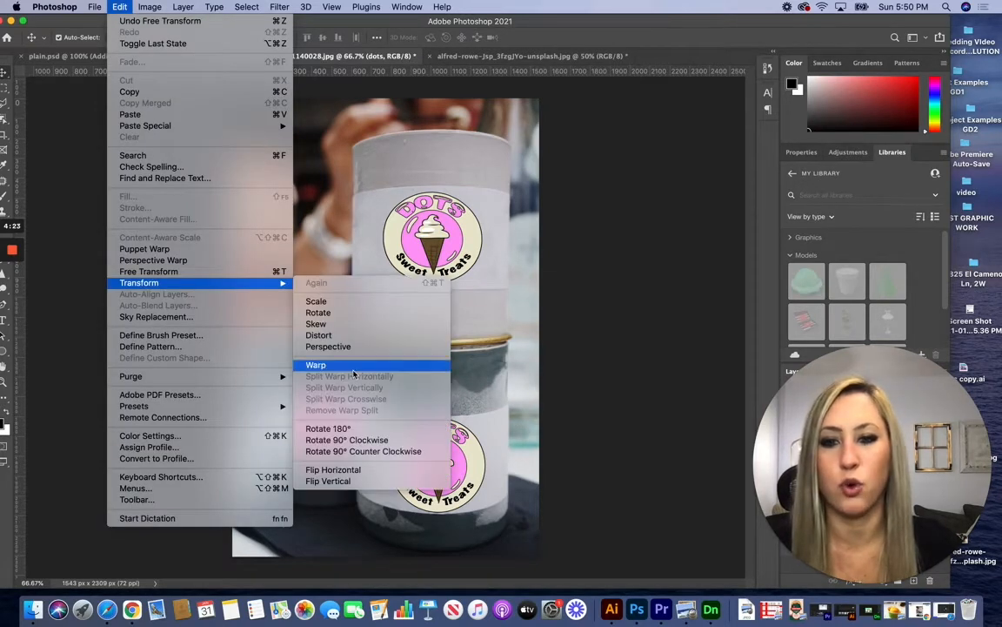
pyautogui.click(315, 366)
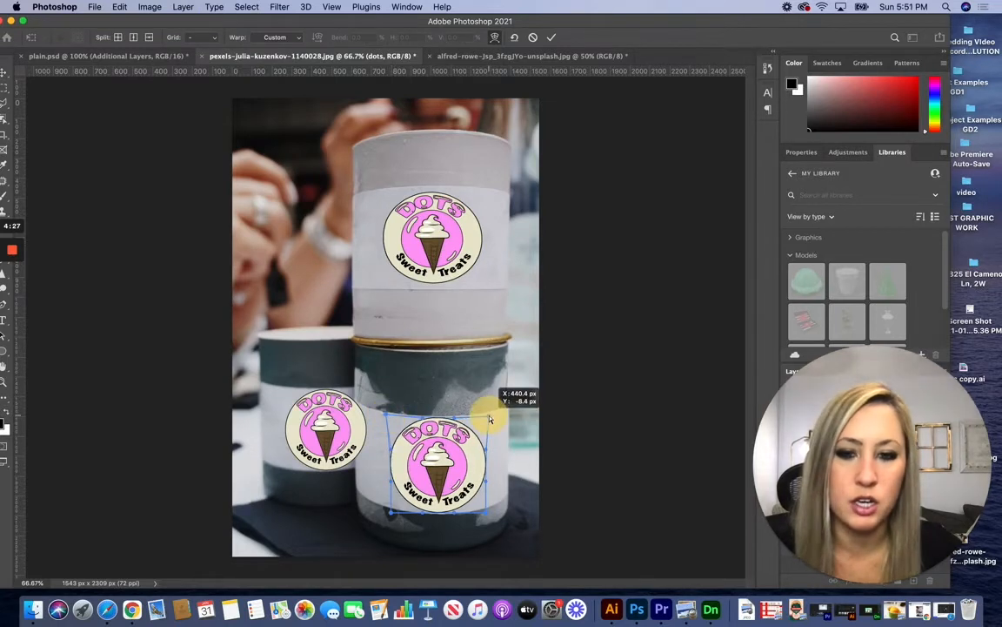
pyautogui.moveTo(491, 417); pyautogui.dragTo(494, 508)
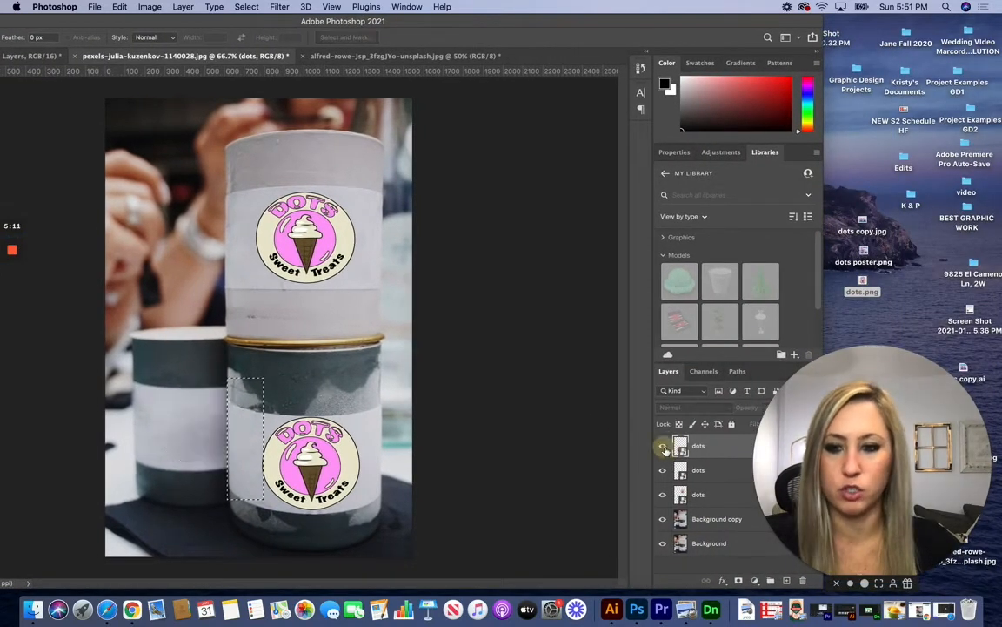
# Step: Bring up the layer commands for the DOTS logo layers to merge them
pyautogui.rightClick(699, 445)
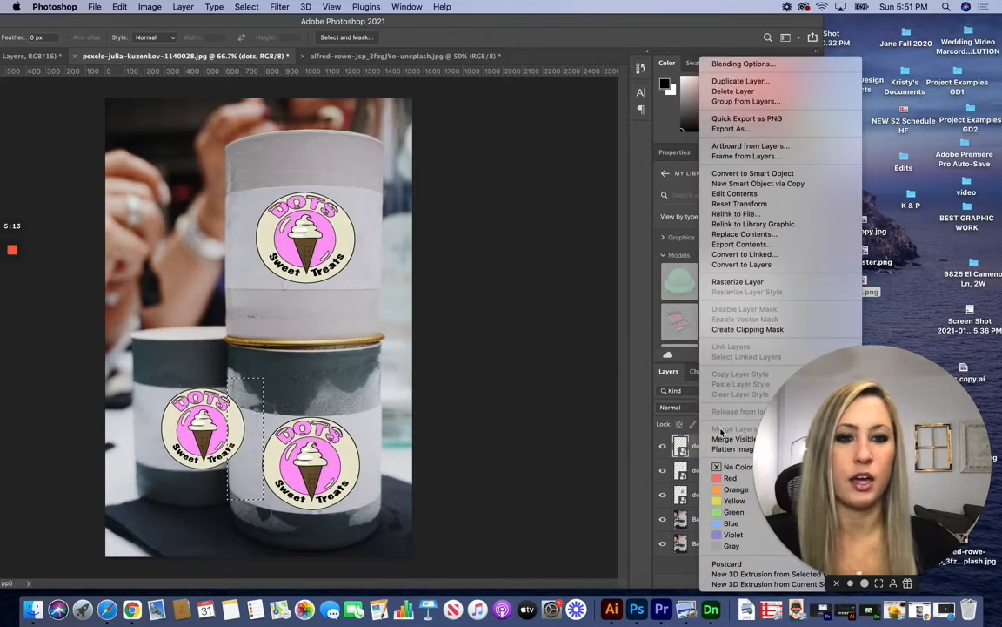
pyautogui.moveTo(745, 233)
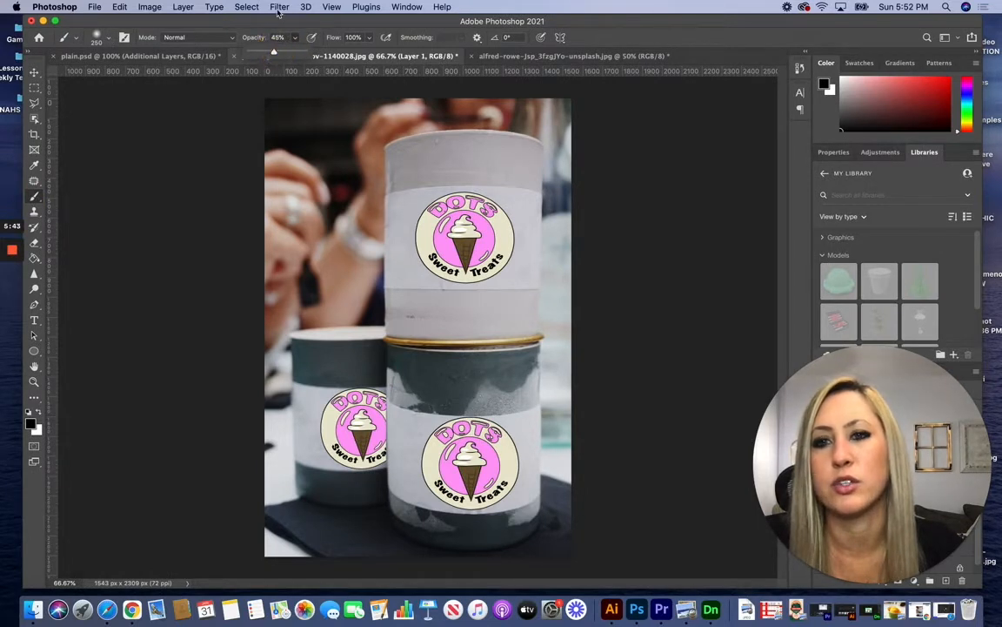
# Step: Apply a Gaussian Blur to the logo shading layer and adjust its radius
pyautogui.click(108, 37)
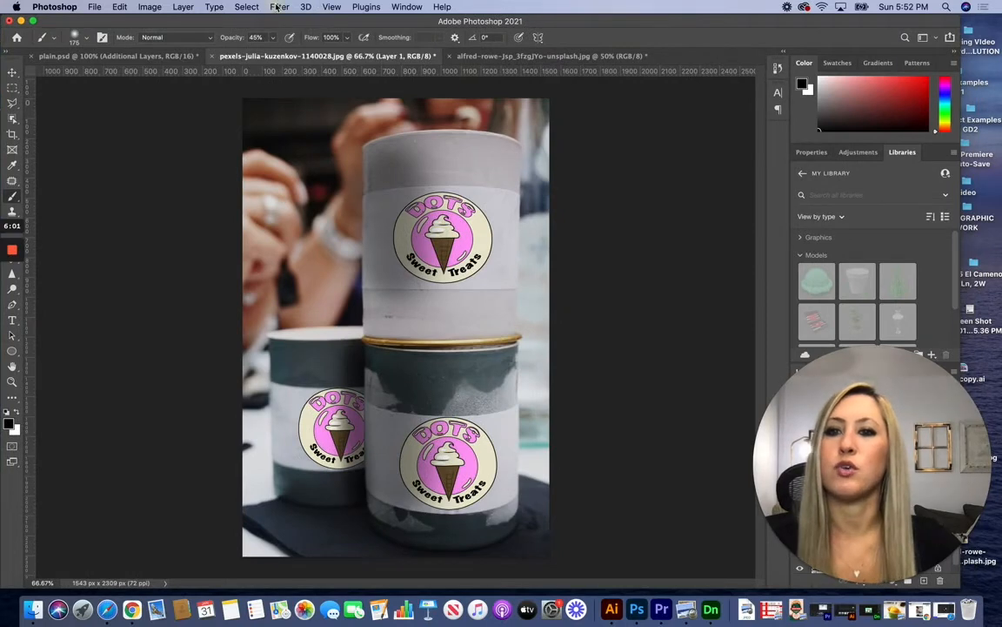
pyautogui.click(278, 7)
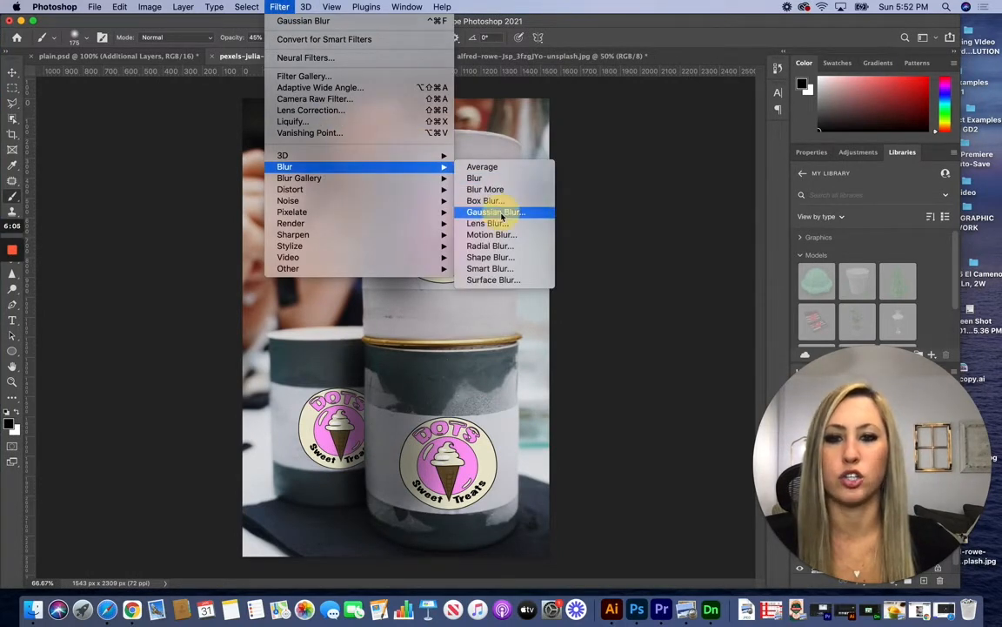
pyautogui.click(494, 212)
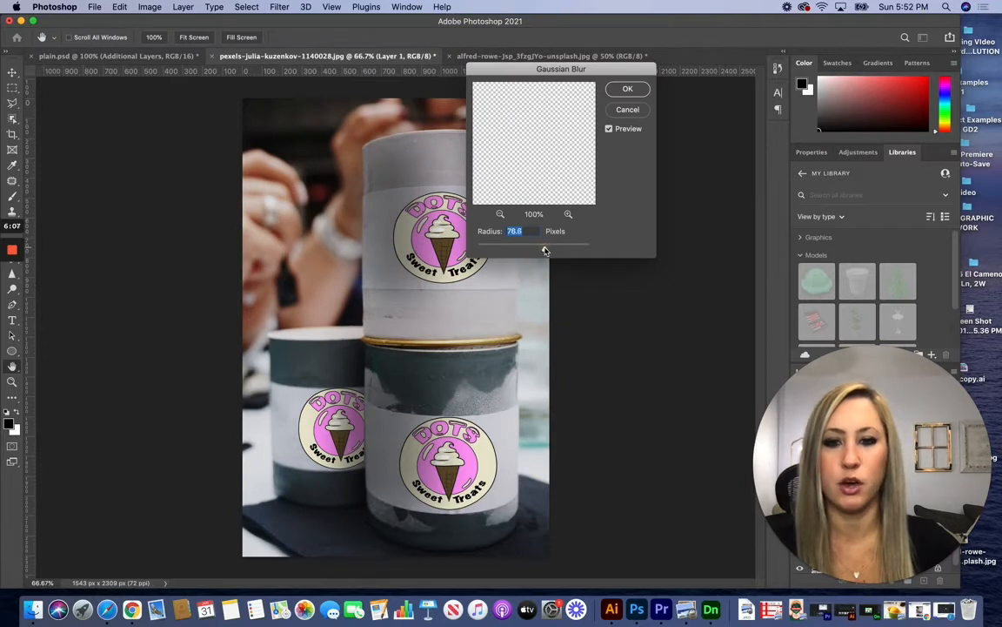
pyautogui.moveTo(543, 250); pyautogui.dragTo(550, 250)
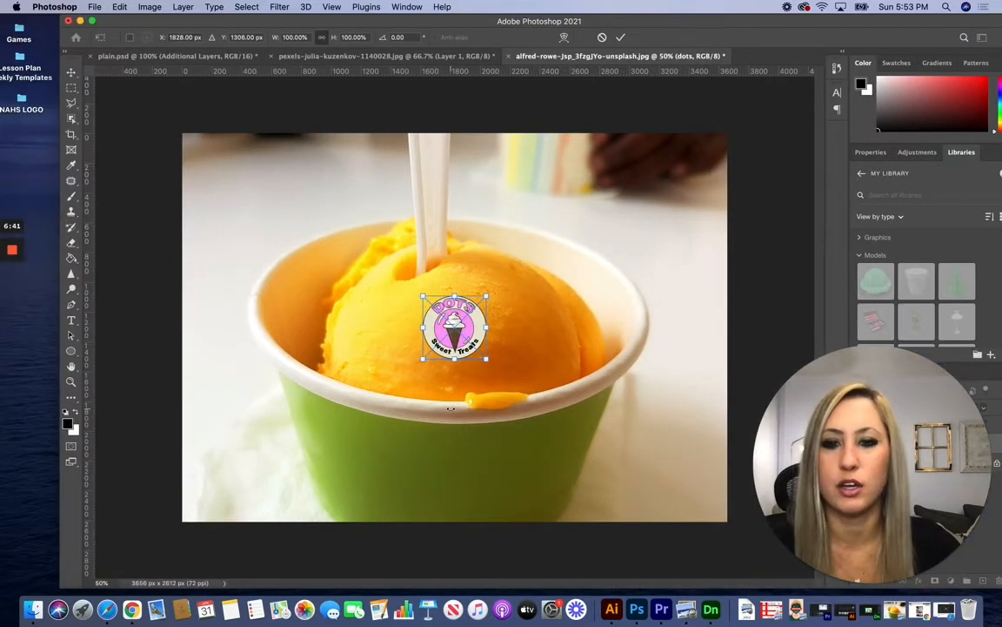
# Step: Enlarge the DOTS logo and move it from the sorbet onto the green cup's side
pyautogui.moveTo(454, 329); pyautogui.dragTo(425, 466)
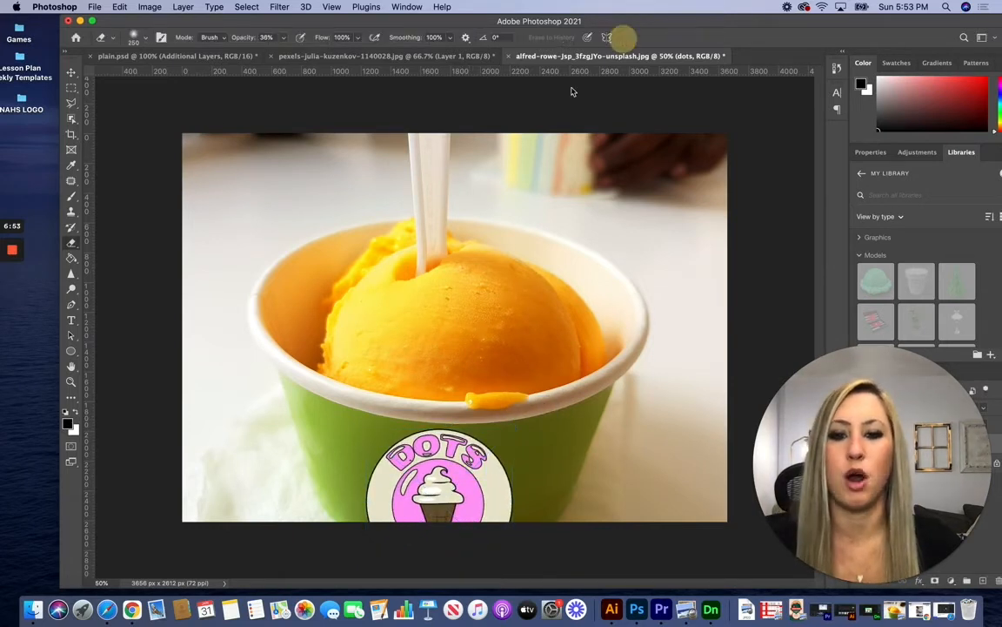
# Step: Warp the logo's bottom edge and lower corner to follow the cup's rounded front
pyautogui.click(94, 7)
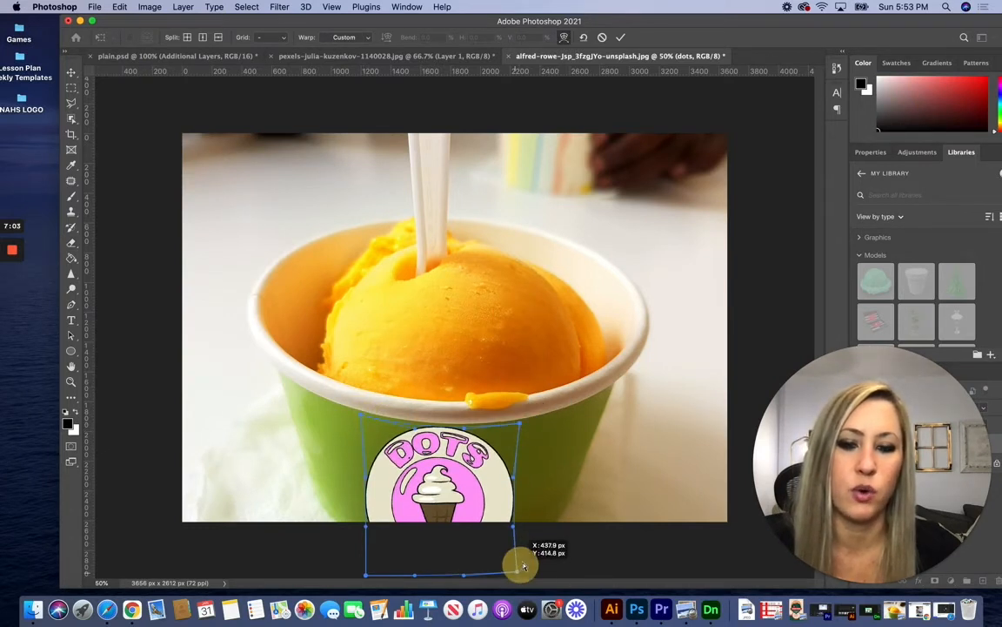
pyautogui.moveTo(522, 566); pyautogui.dragTo(359, 574)
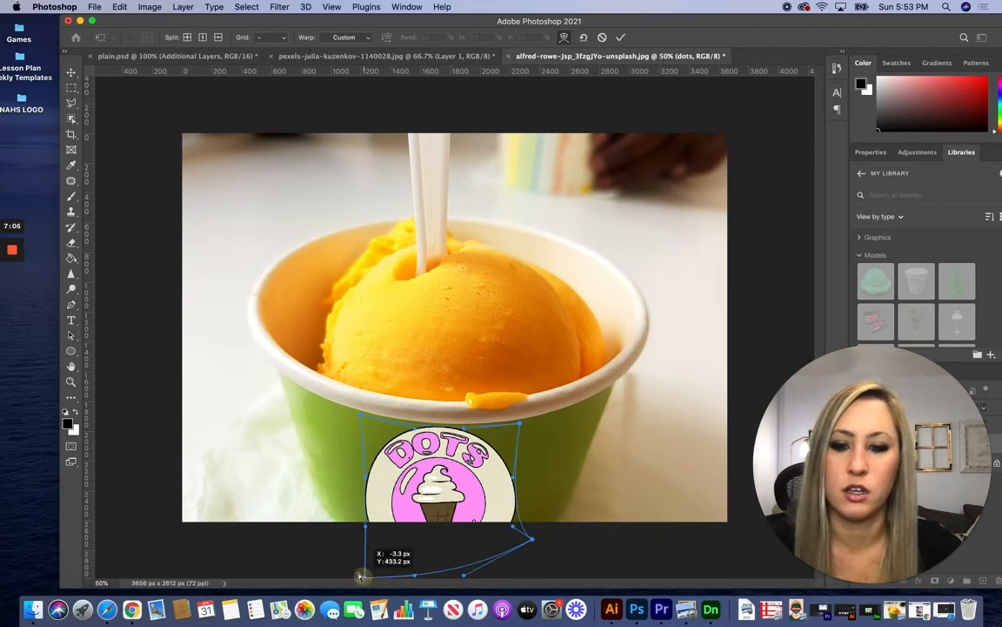
pyautogui.moveTo(358, 574); pyautogui.dragTo(341, 532)
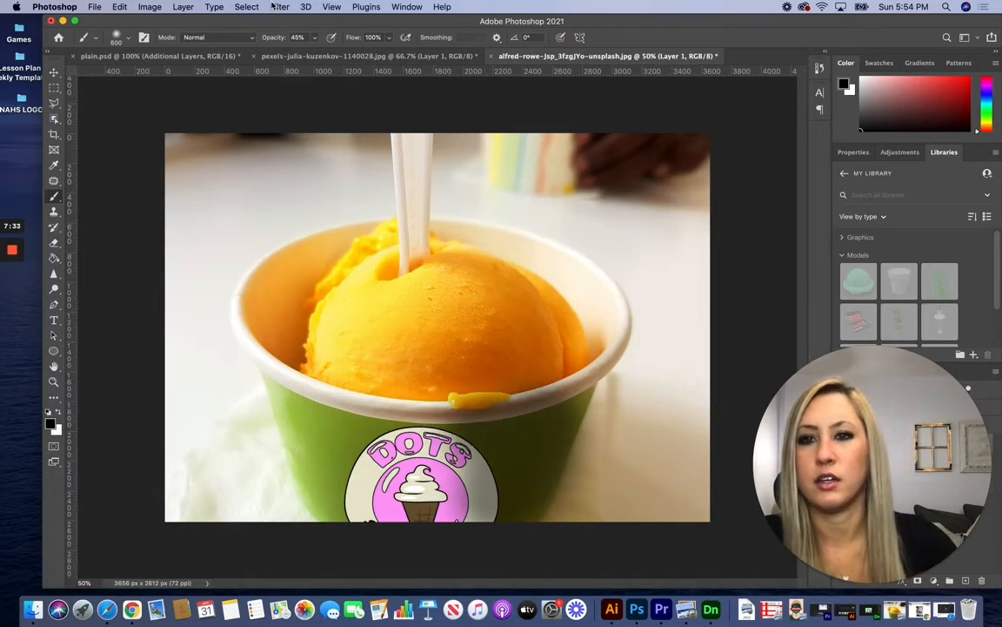
# Step: Apply a Gaussian Blur to the shading layer over the cup's DOTS logo
pyautogui.click(278, 7)
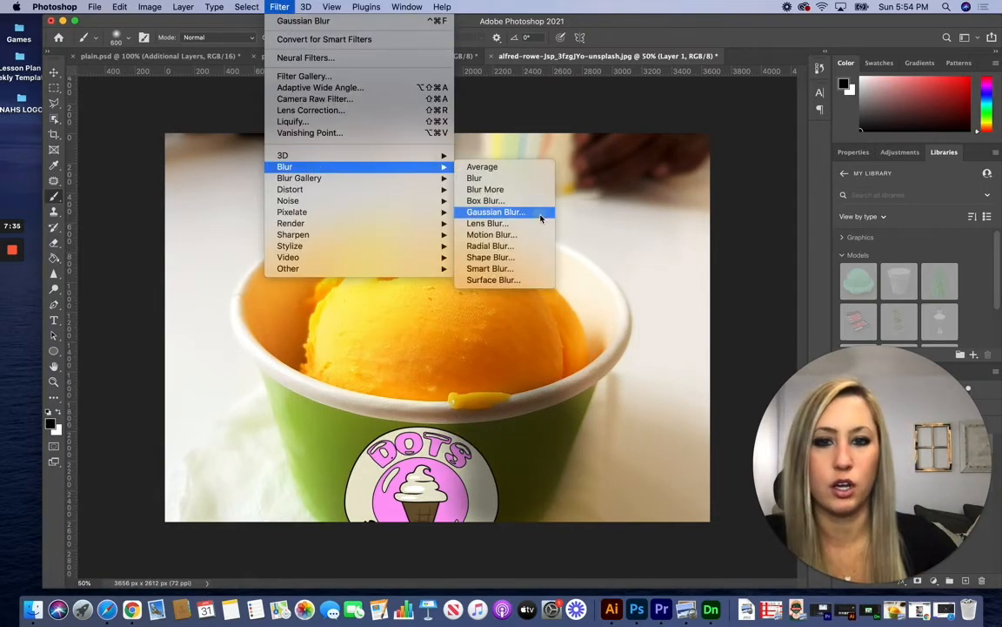
pyautogui.click(496, 212)
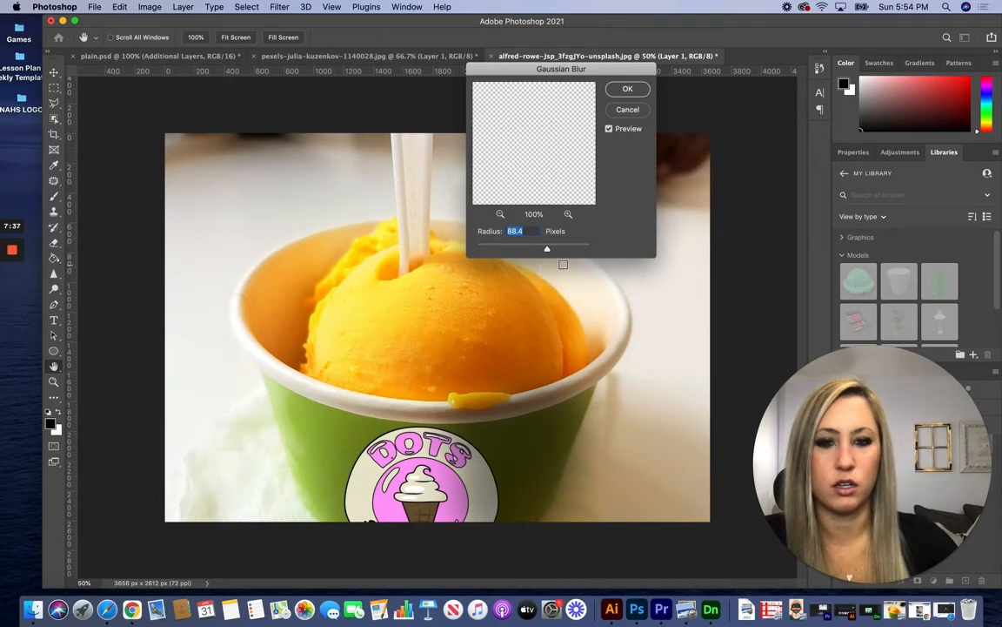
pyautogui.click(626, 87)
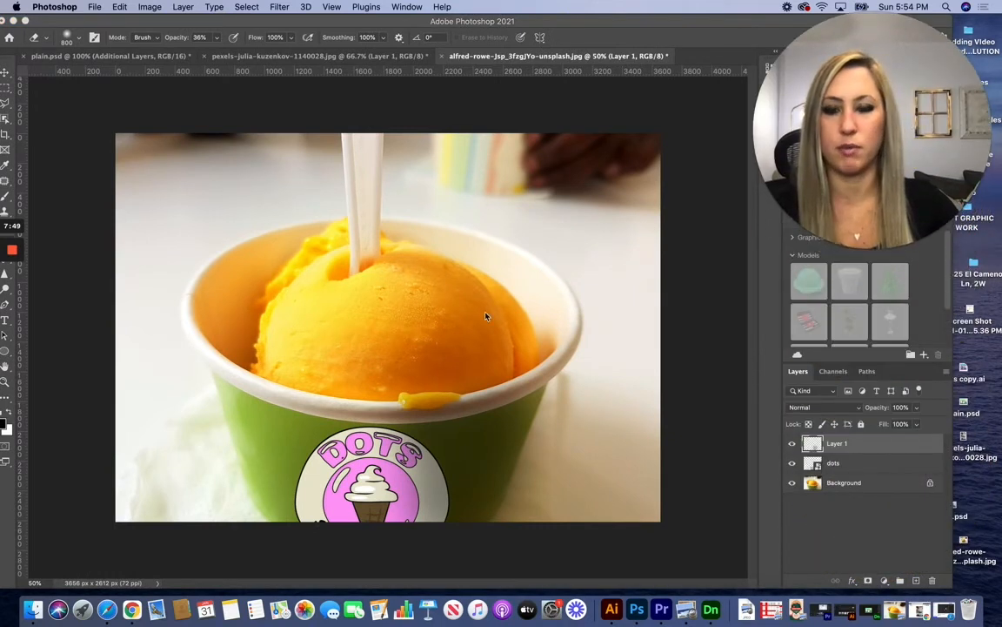
pyautogui.moveTo(519, 497)
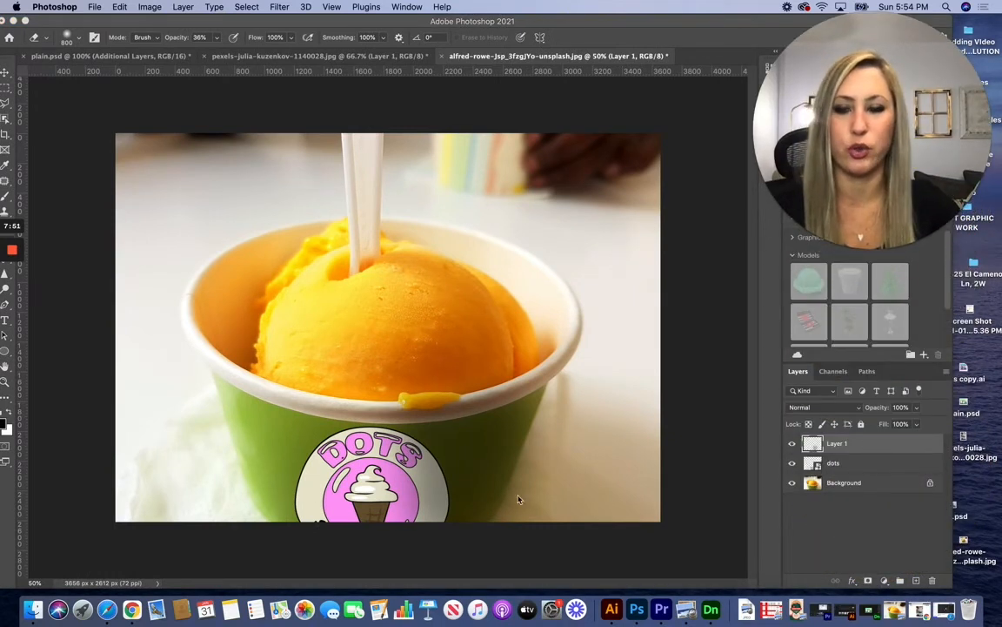
pyautogui.moveTo(484, 463)
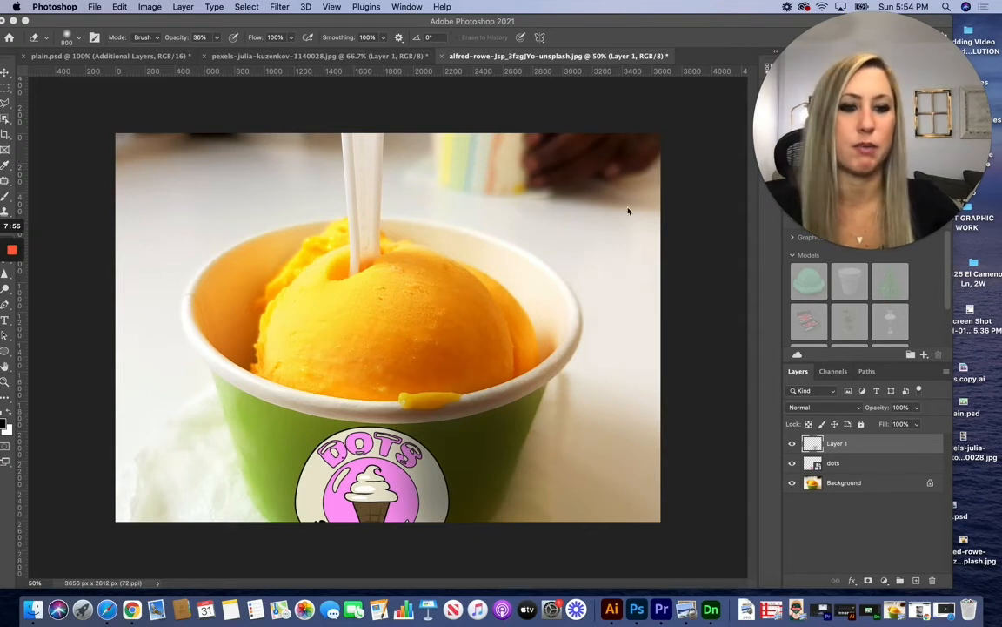
# Step: Select the Background photo layer and duplicate it
pyautogui.click(833, 463)
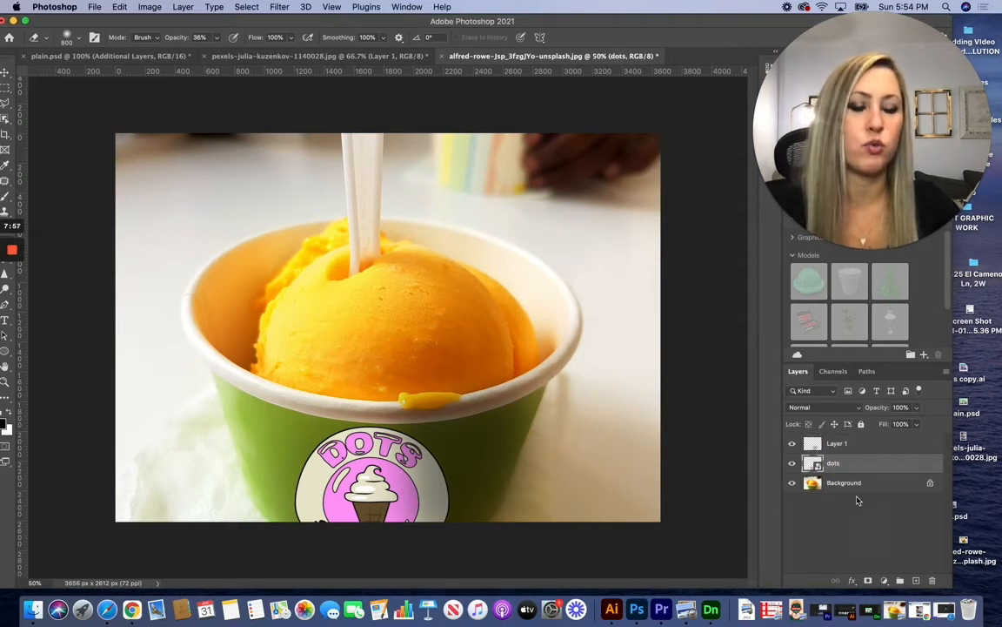
pyautogui.click(843, 482)
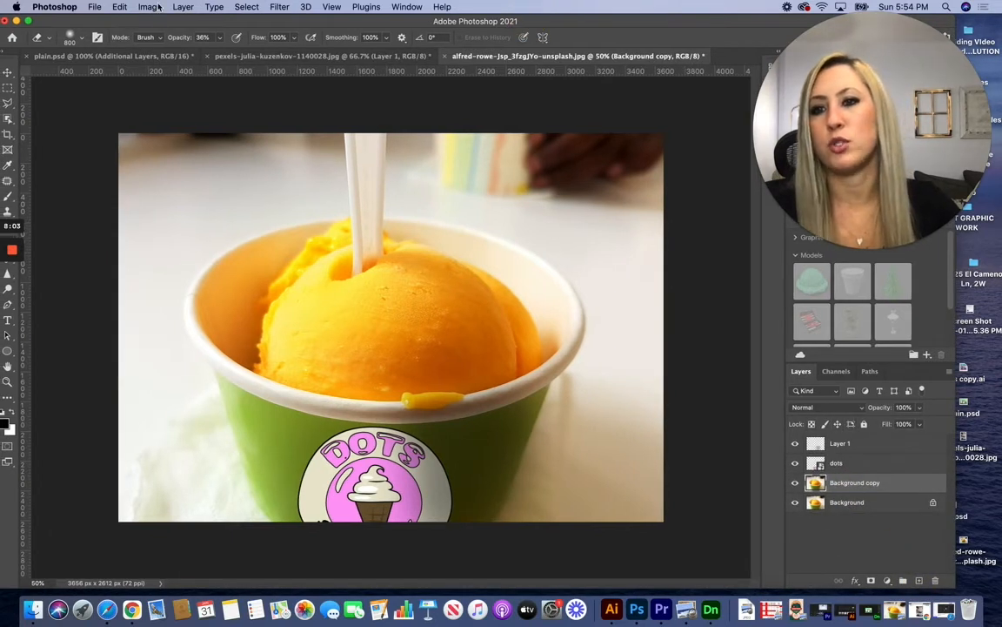
# Step: Shift the copied photo's Hue toward purple with slightly lower Saturation and confirm
pyautogui.click(149, 7)
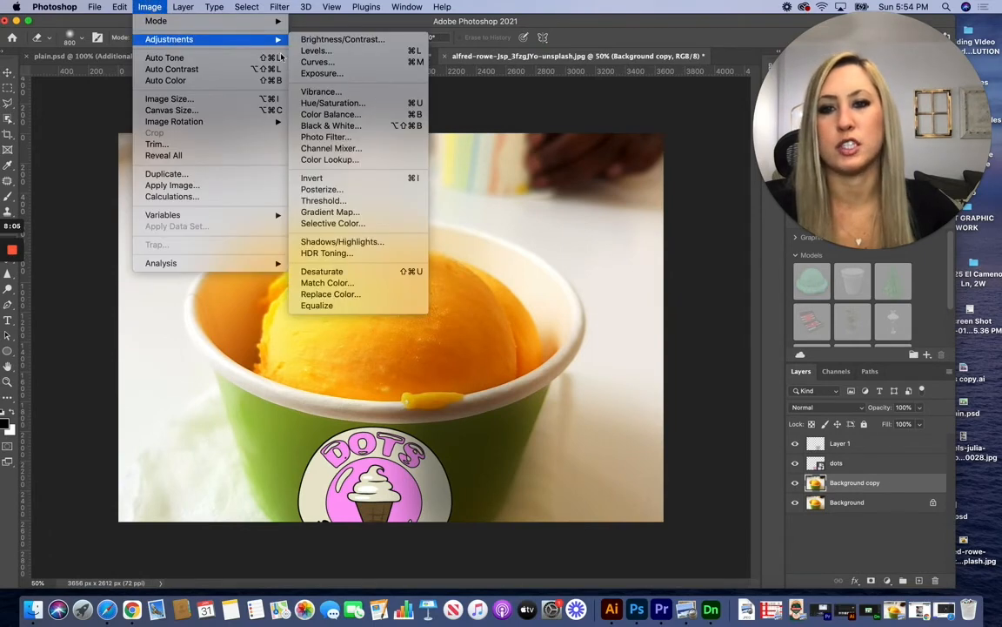
pyautogui.click(334, 103)
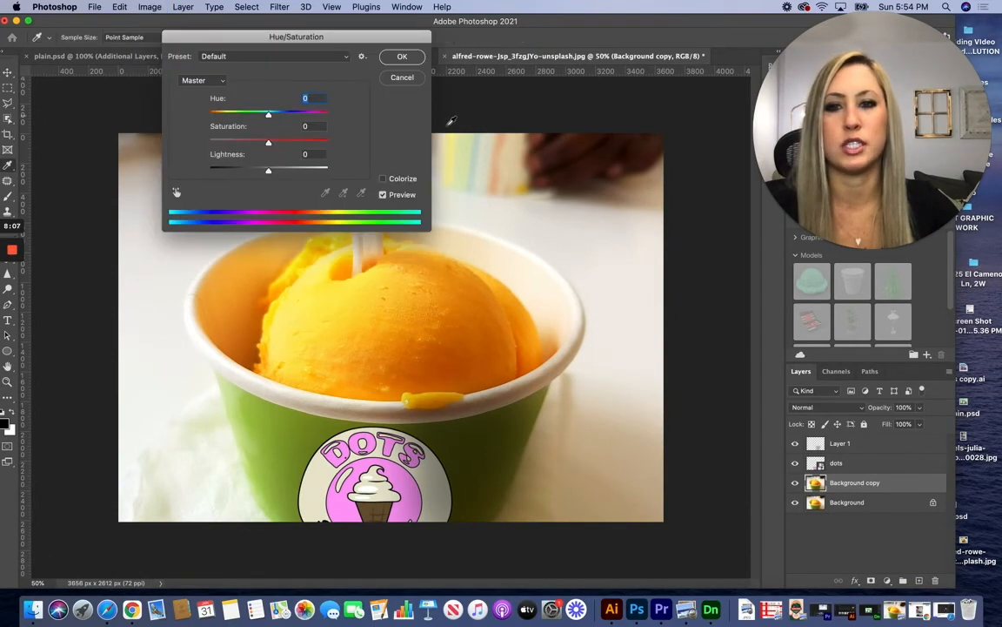
pyautogui.moveTo(268, 115); pyautogui.dragTo(261, 114)
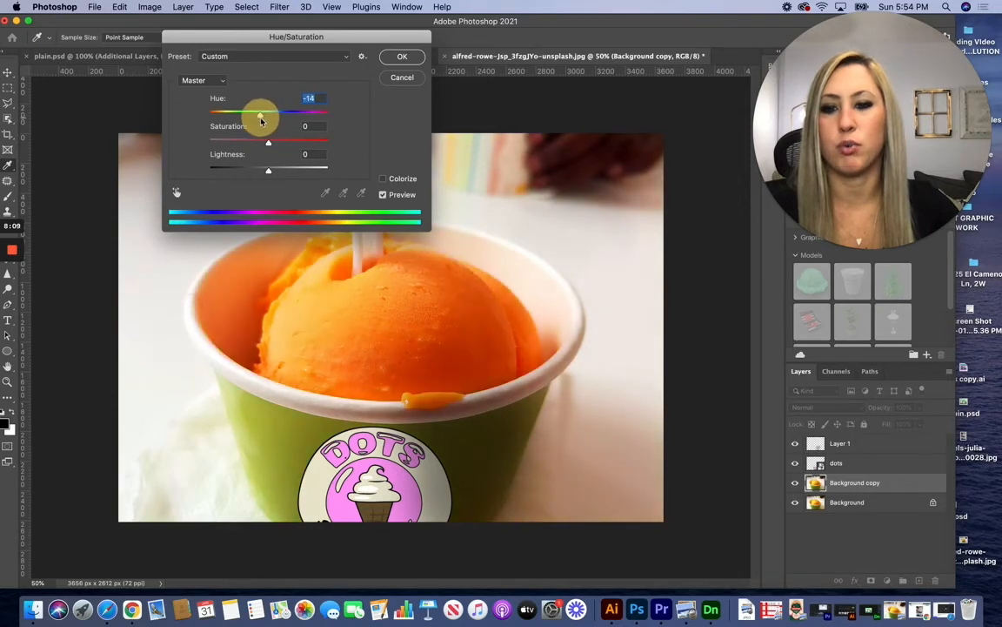
pyautogui.moveTo(261, 111); pyautogui.dragTo(212, 111)
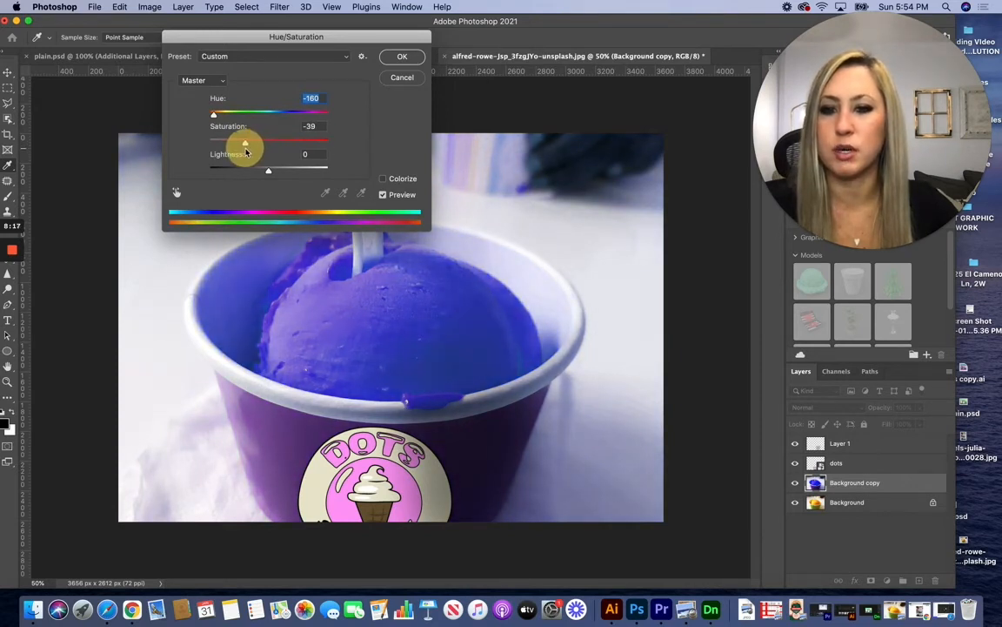
pyautogui.click(402, 56)
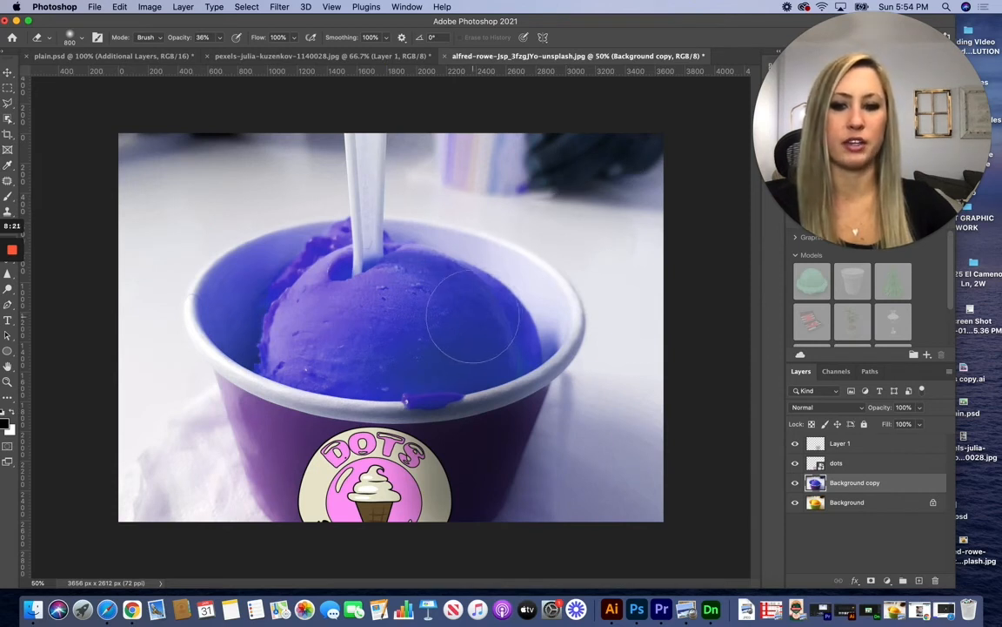
pyautogui.moveTo(570, 287)
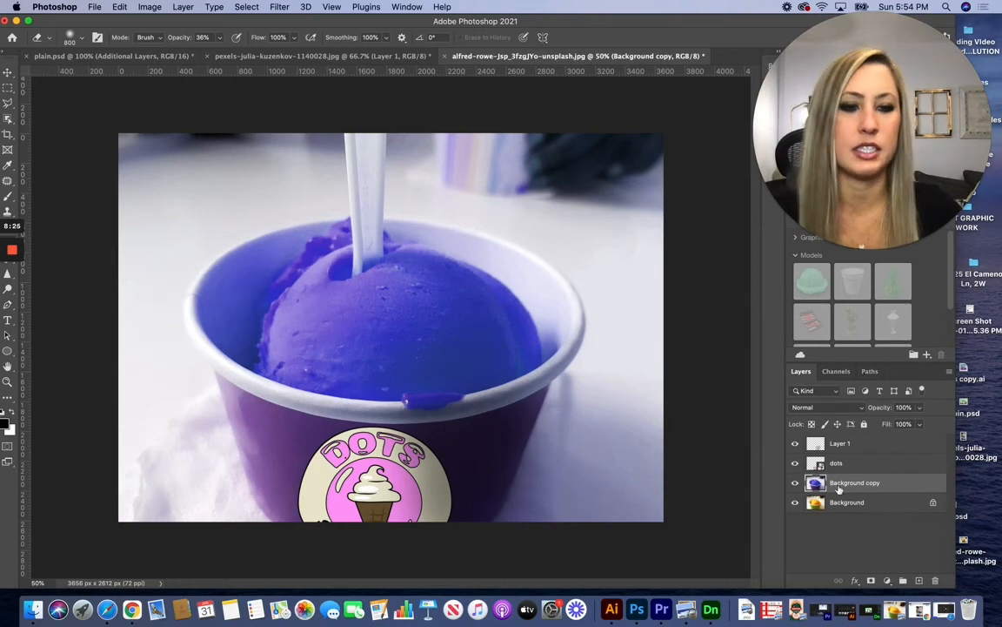
# Step: Add a layer mask to the purple-tinted Background copy layer
pyautogui.click(794, 482)
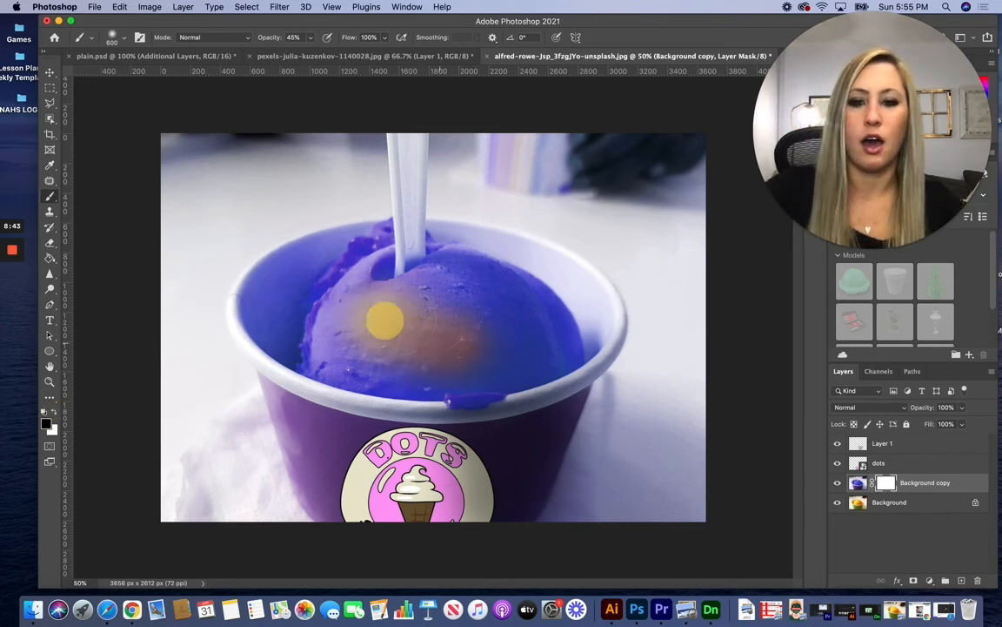
# Step: Paint black on the mask over the sorbet scoop so it returns to orange, cup staying purple
pyautogui.moveTo(392, 317); pyautogui.dragTo(305, 300)
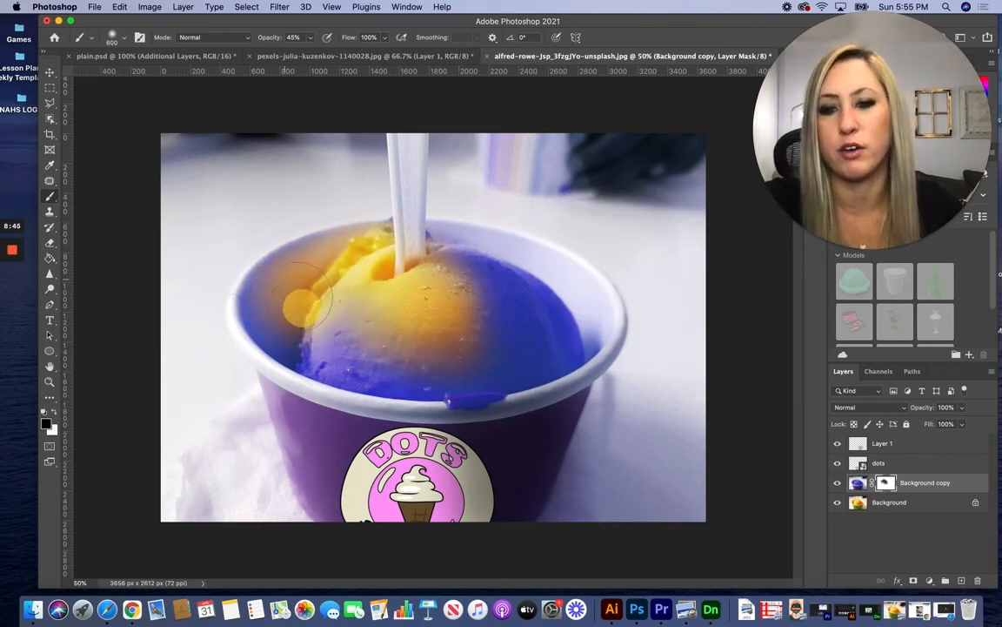
pyautogui.moveTo(313, 305); pyautogui.dragTo(427, 379)
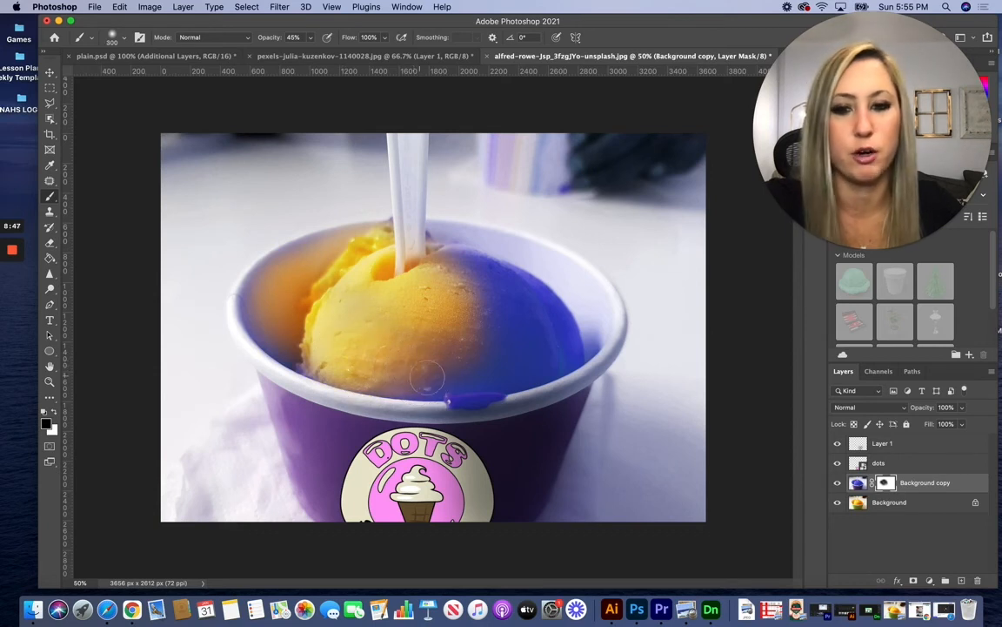
pyautogui.moveTo(279, 357); pyautogui.dragTo(427, 397)
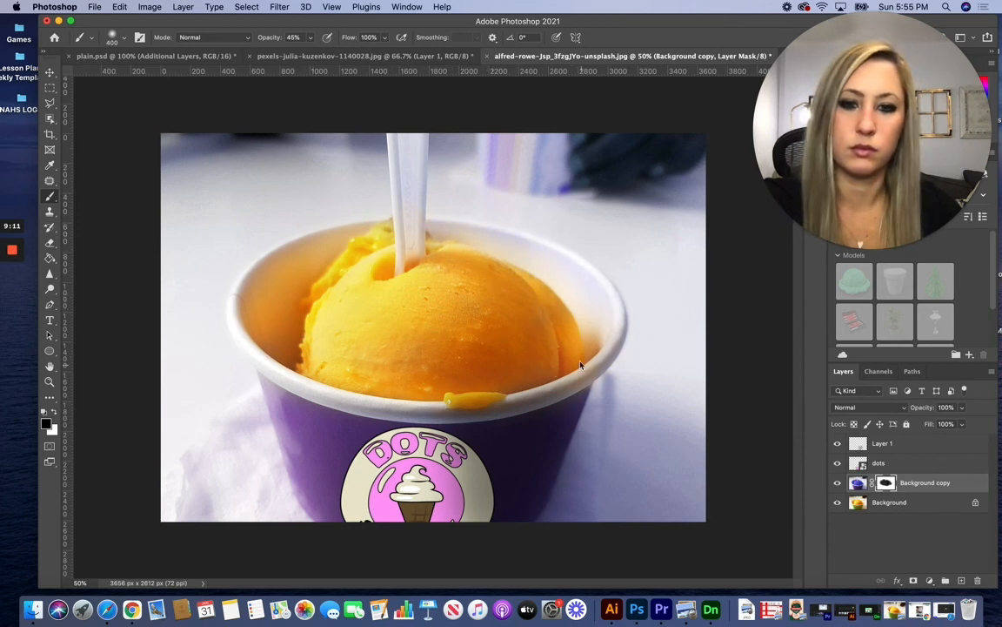
pyautogui.moveTo(422, 409)
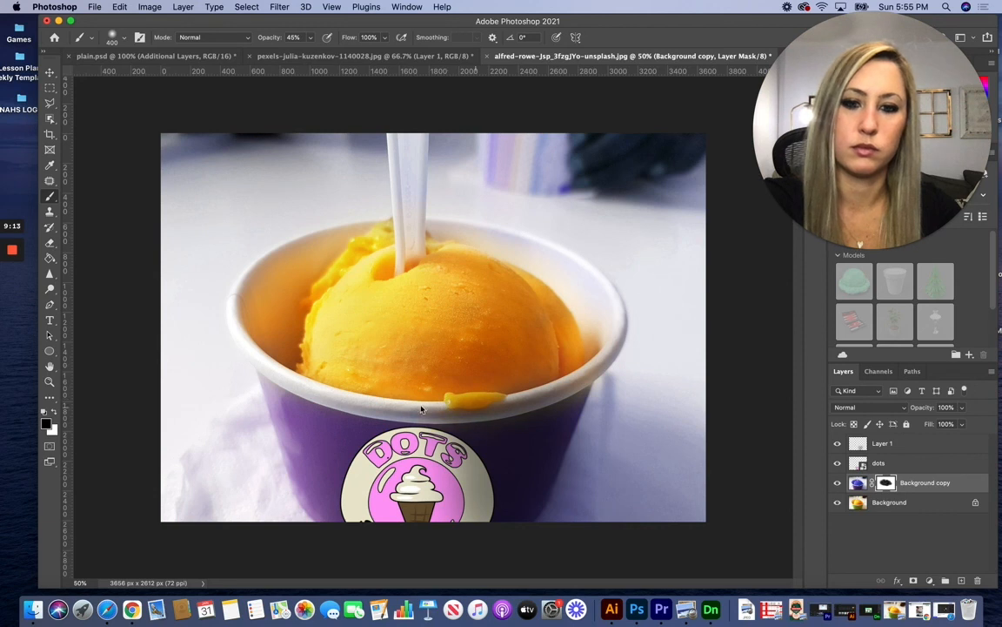